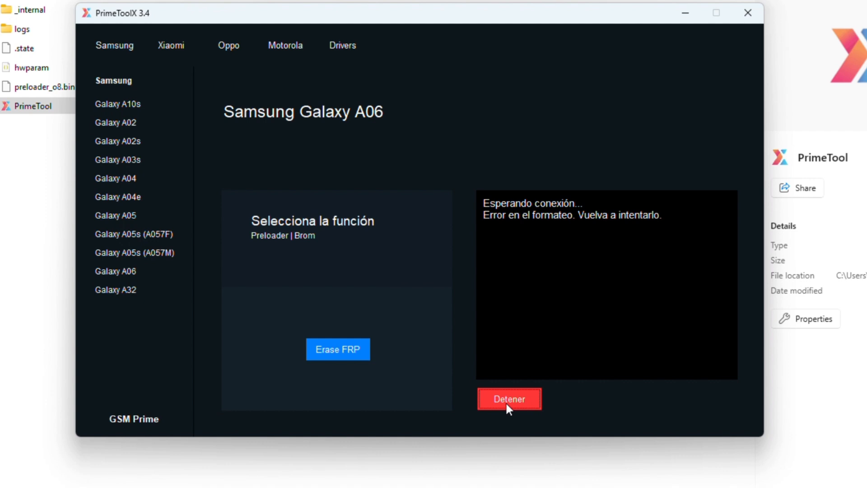
mouse_move(506, 408)
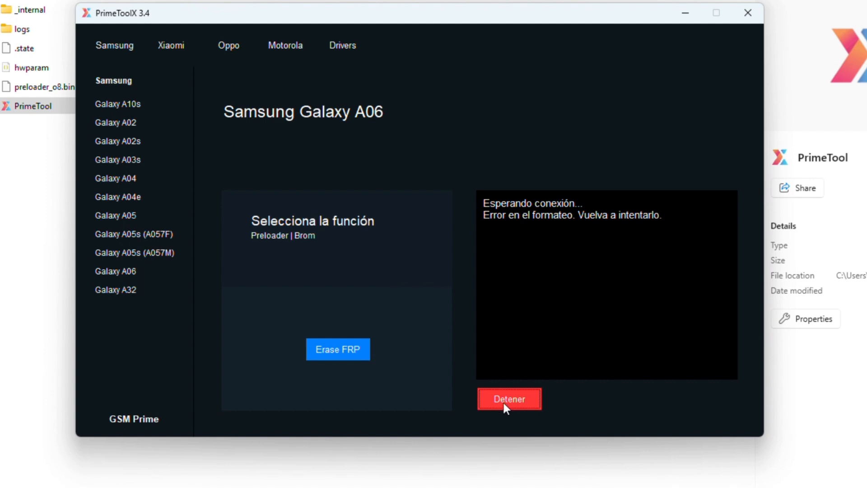